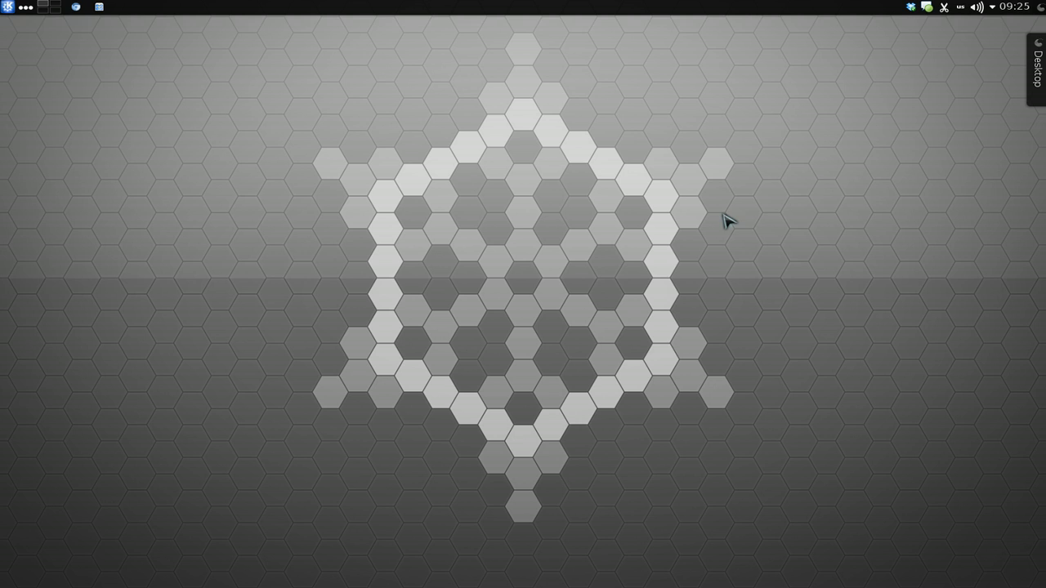
mouse_move(773, 129)
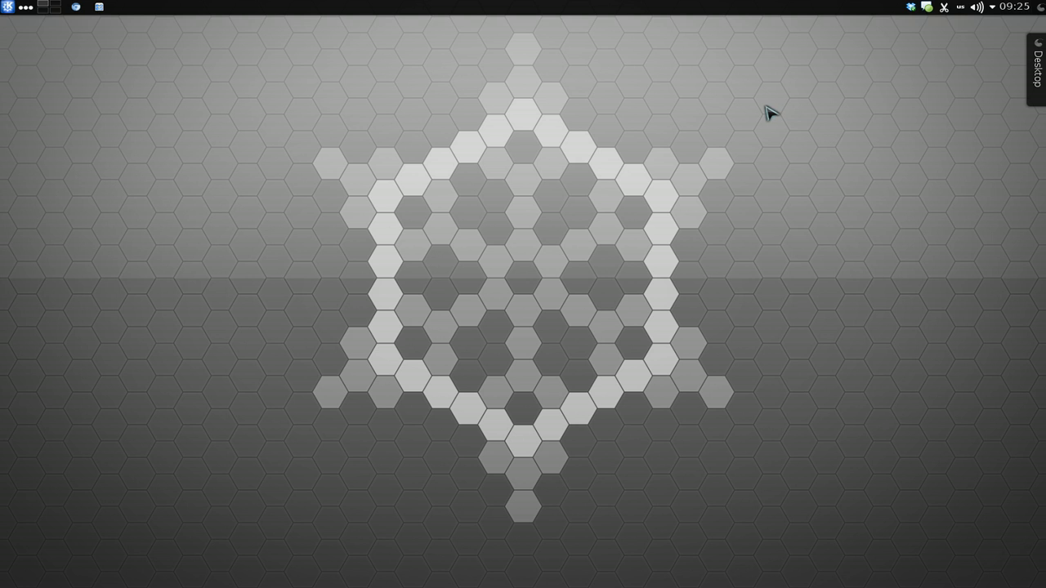
Search the widget browser for 'ho' to find the KDE Homerun Launcher
right_click(770, 113)
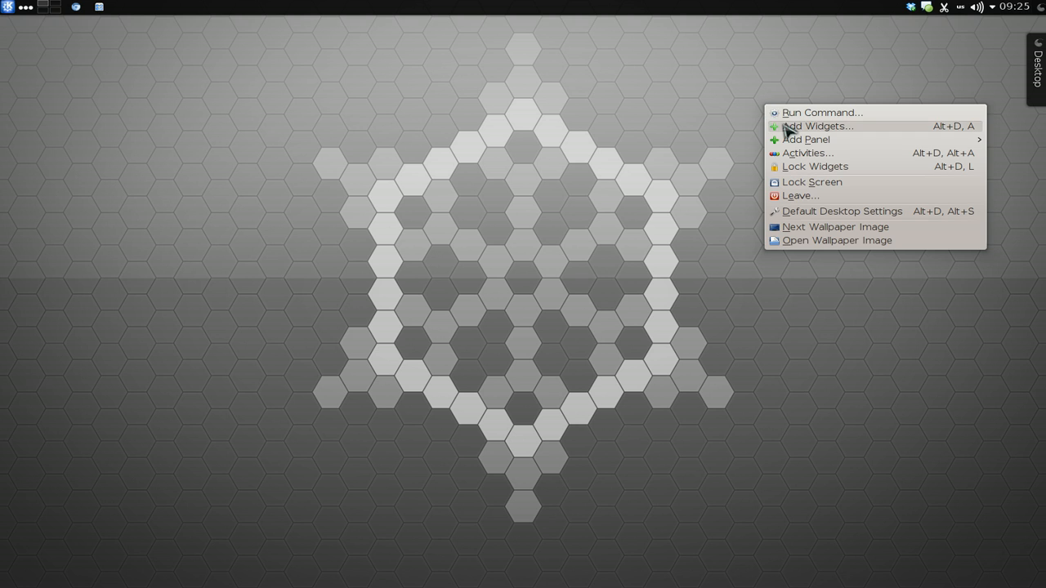
click(819, 126)
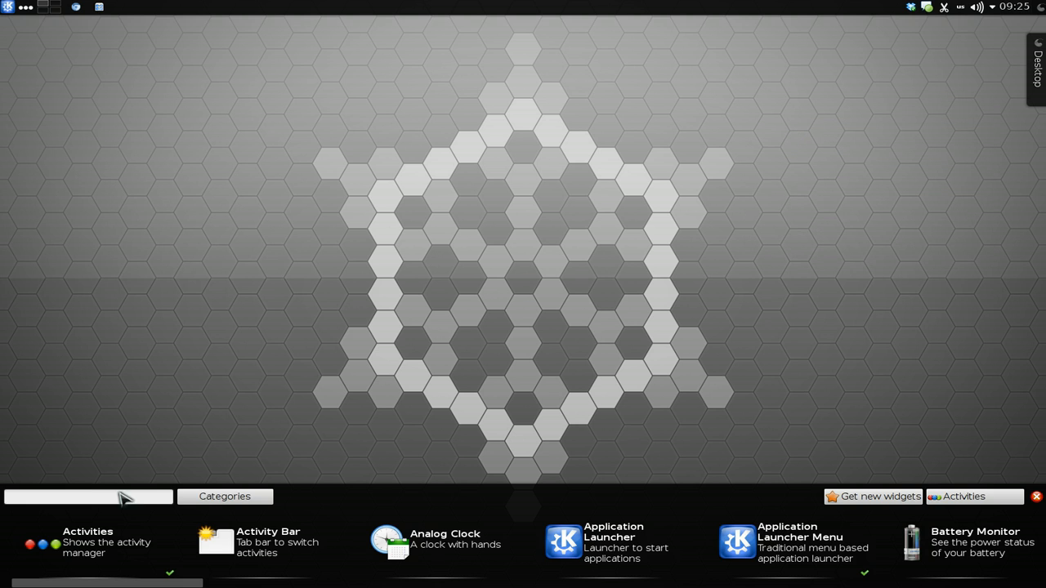
text(ho)
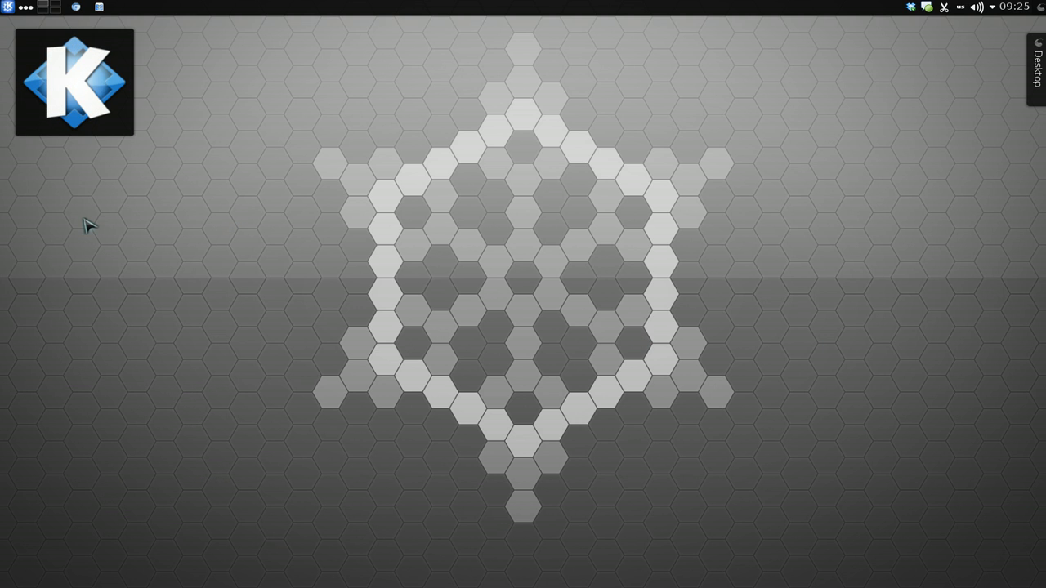
mouse_move(203, 132)
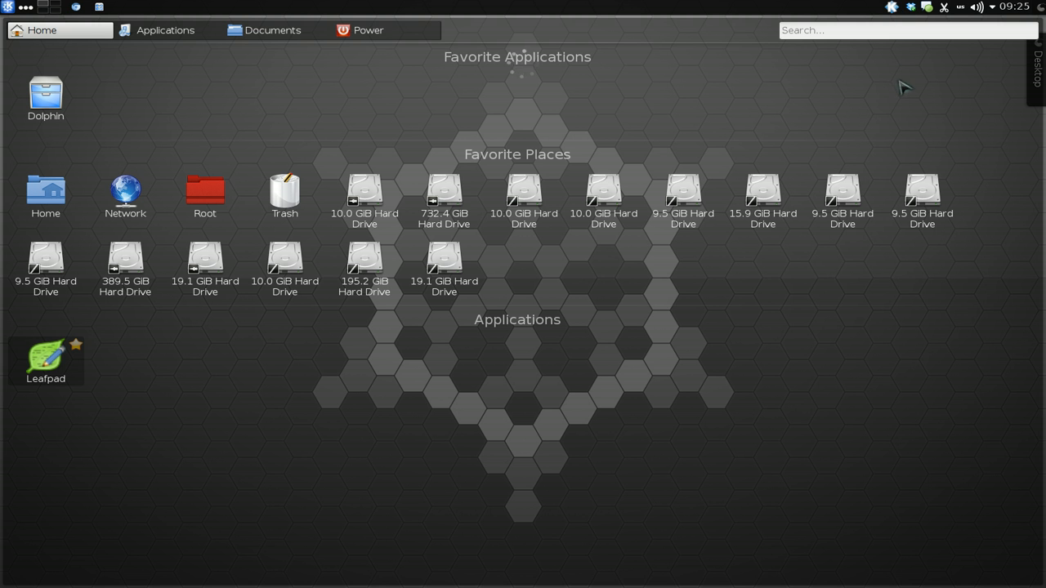
mouse_move(466, 359)
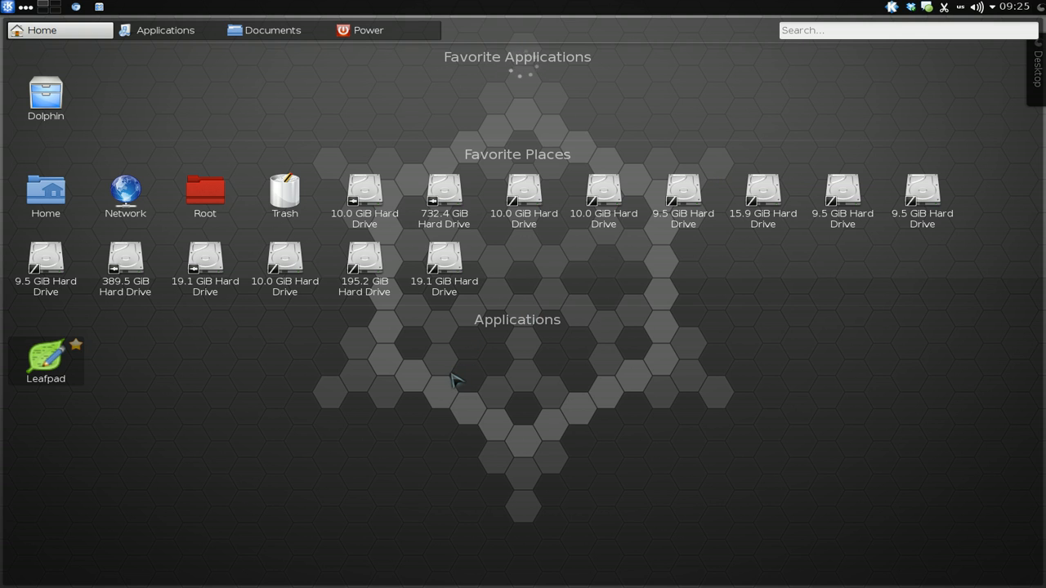
mouse_move(863, 97)
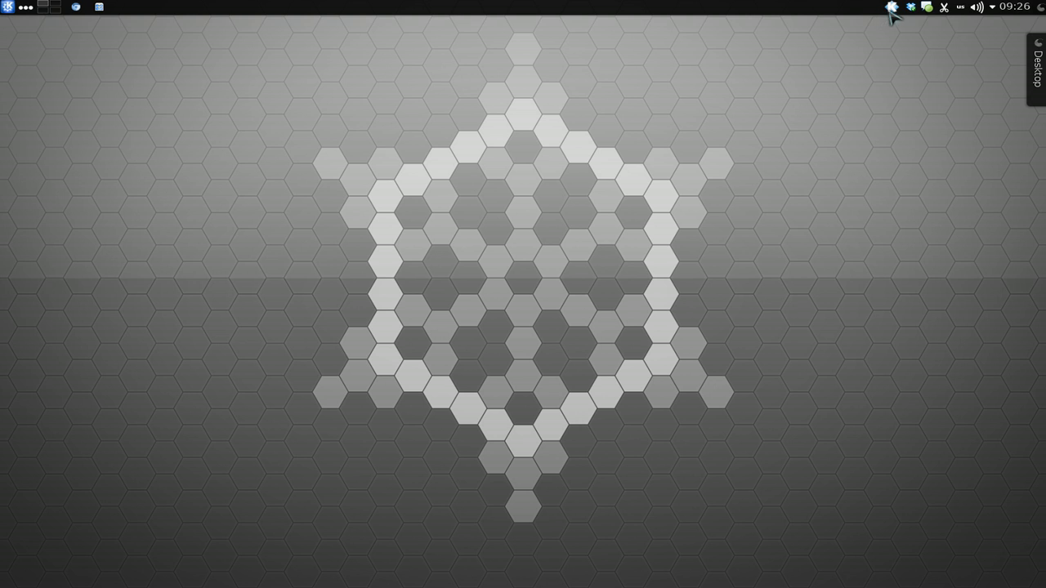
Set Meta+G as the Homerun launcher's keyboard shortcut in its settings and save
right_click(894, 9)
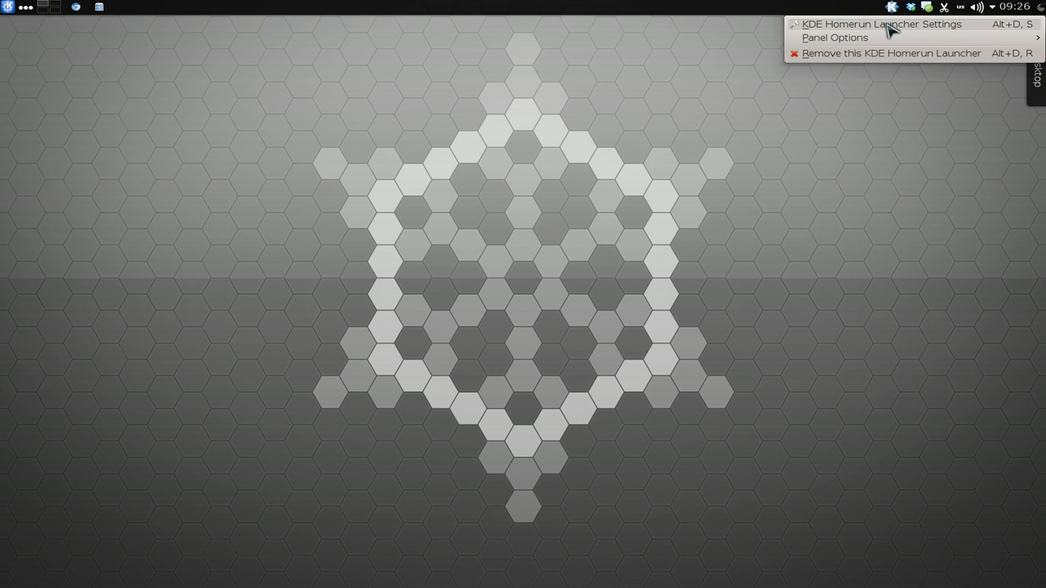
click(881, 23)
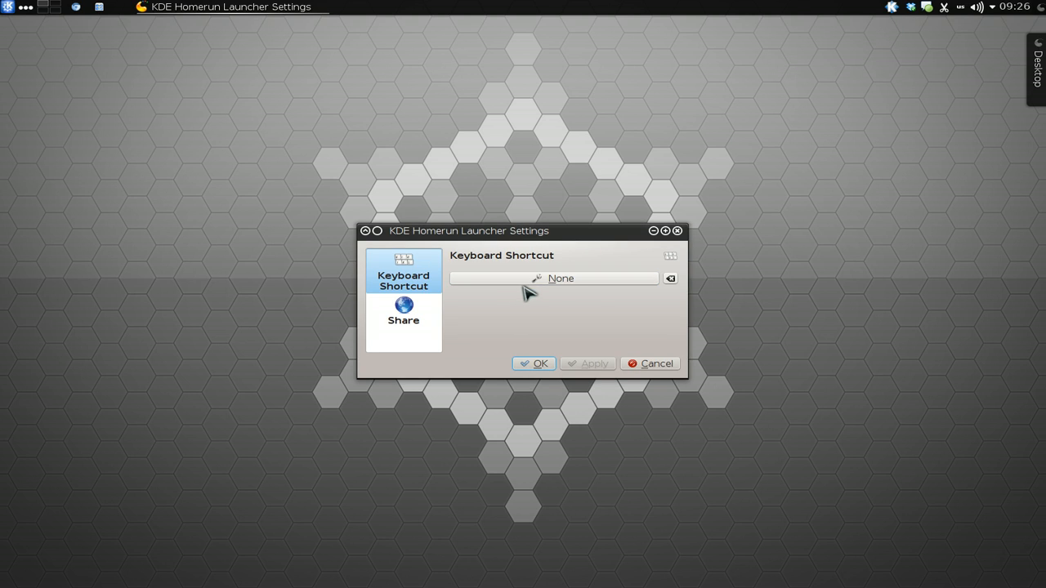
click(554, 279)
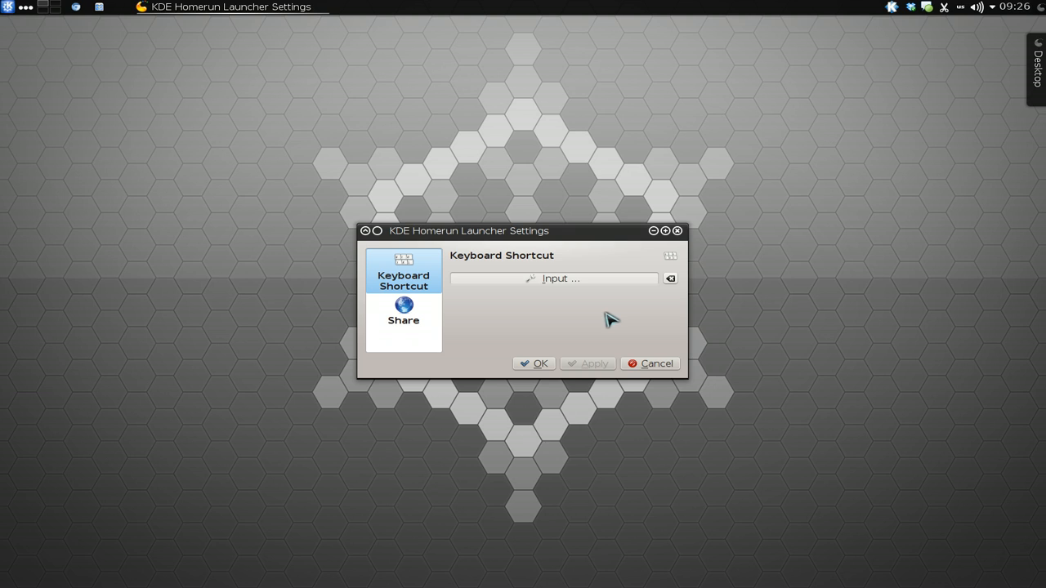
key(Meta+G)
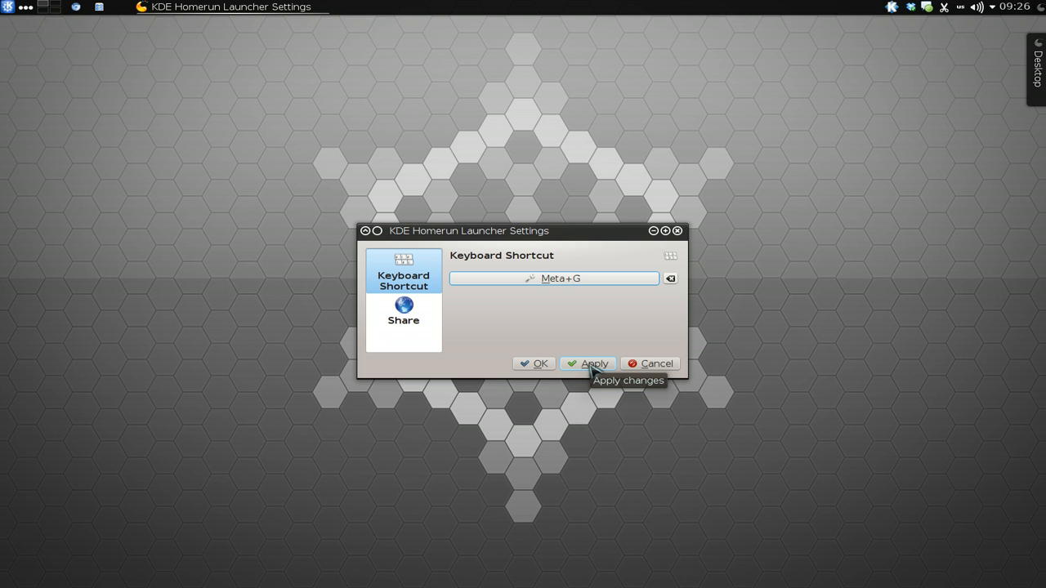
click(595, 363)
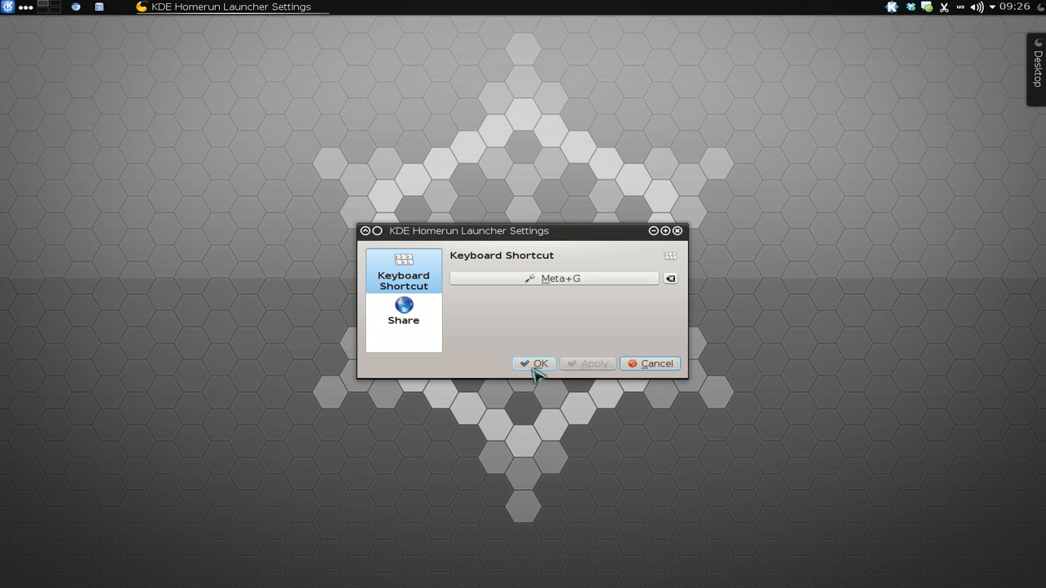
click(533, 363)
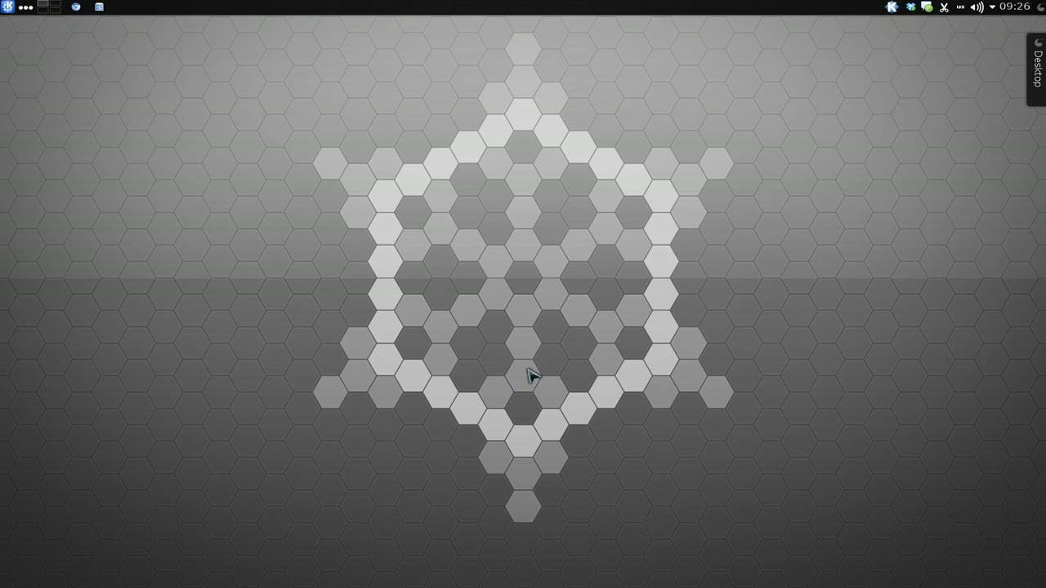
mouse_move(723, 246)
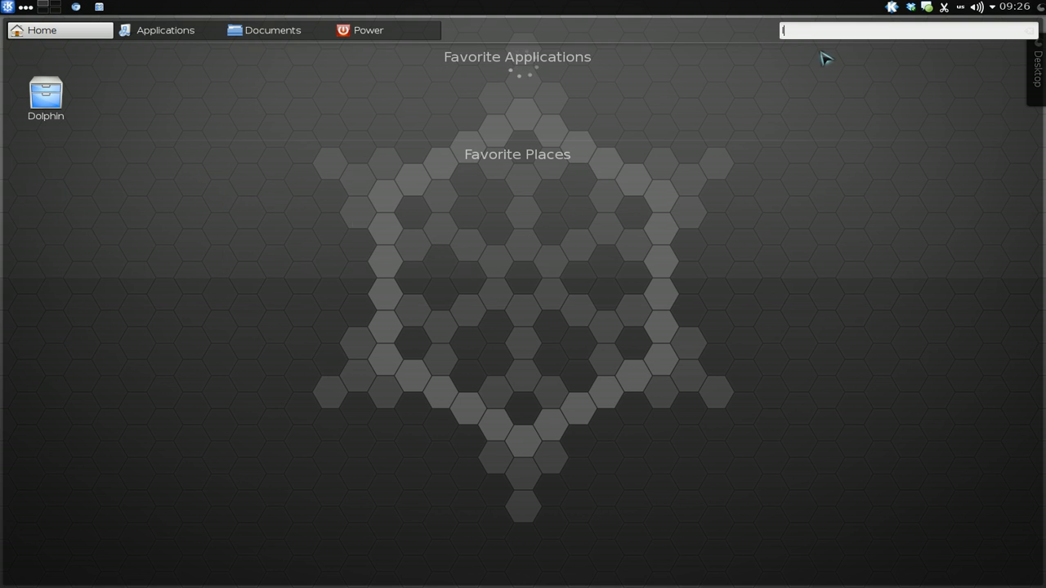
text(leaf)
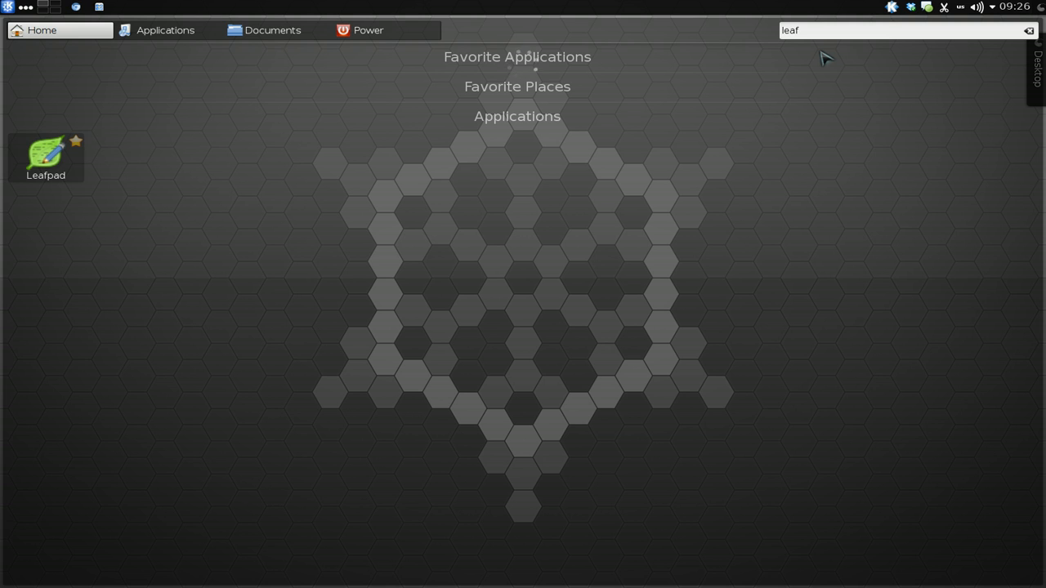
double_click(45, 151)
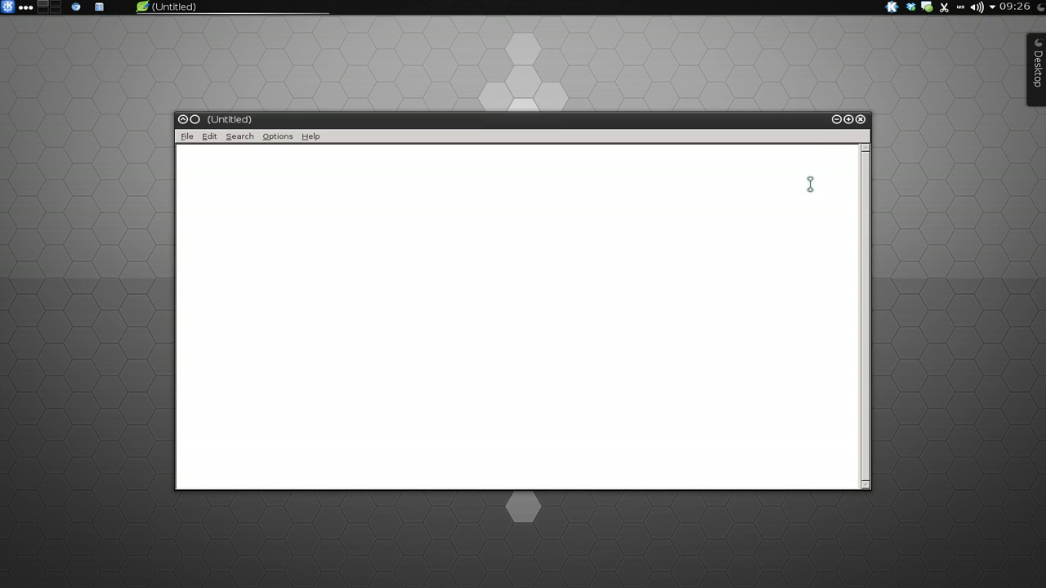
click(858, 119)
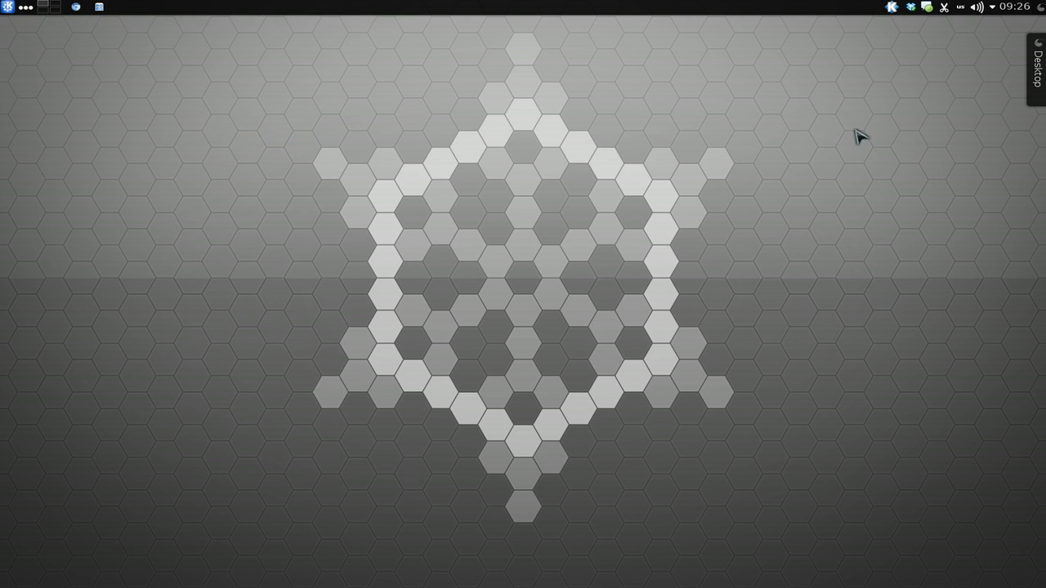
mouse_move(887, 71)
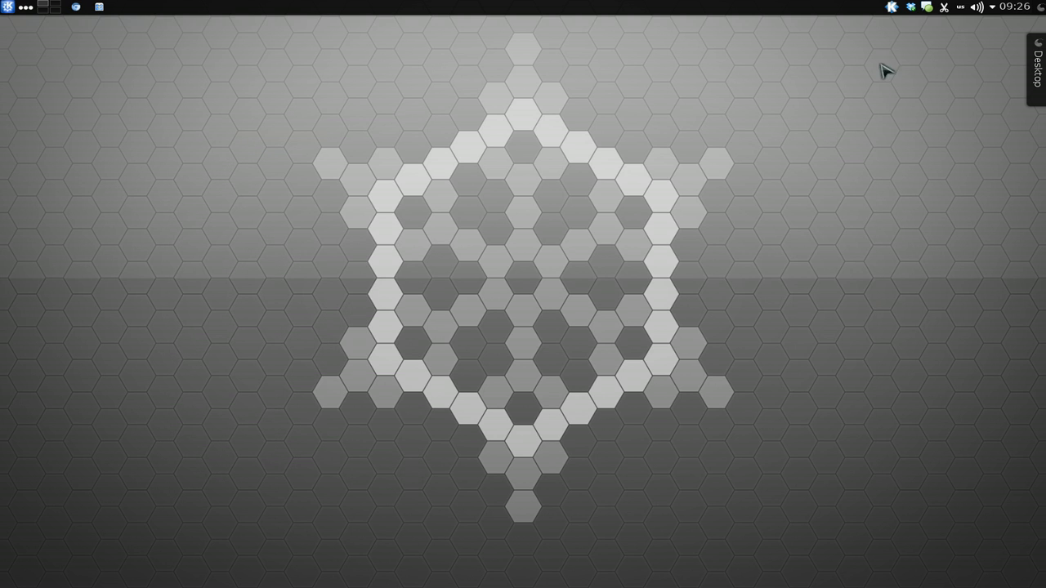
Open the Homerun launcher and browse the Applications tab's Internet category
click(7, 7)
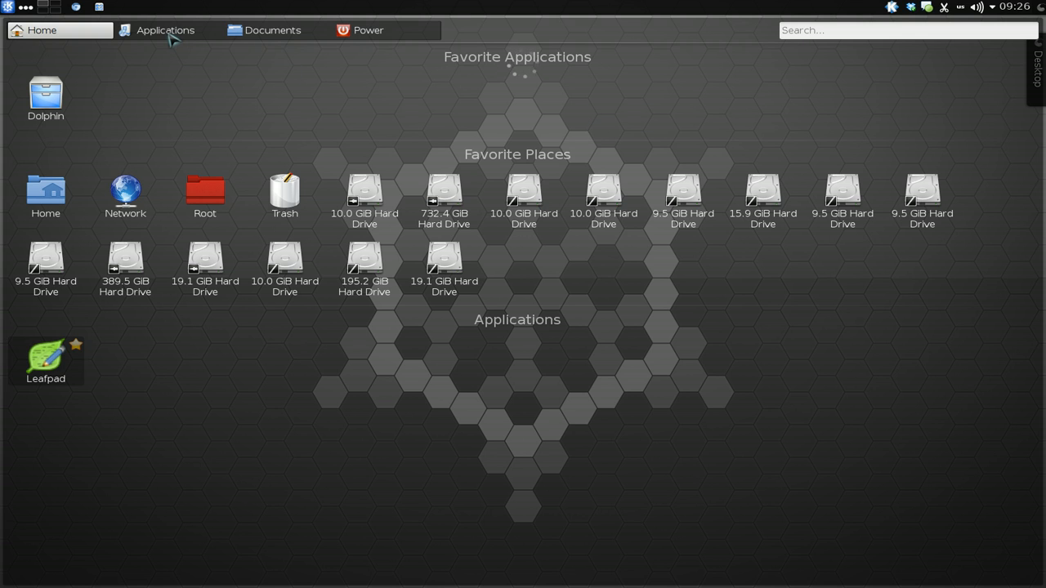
click(167, 30)
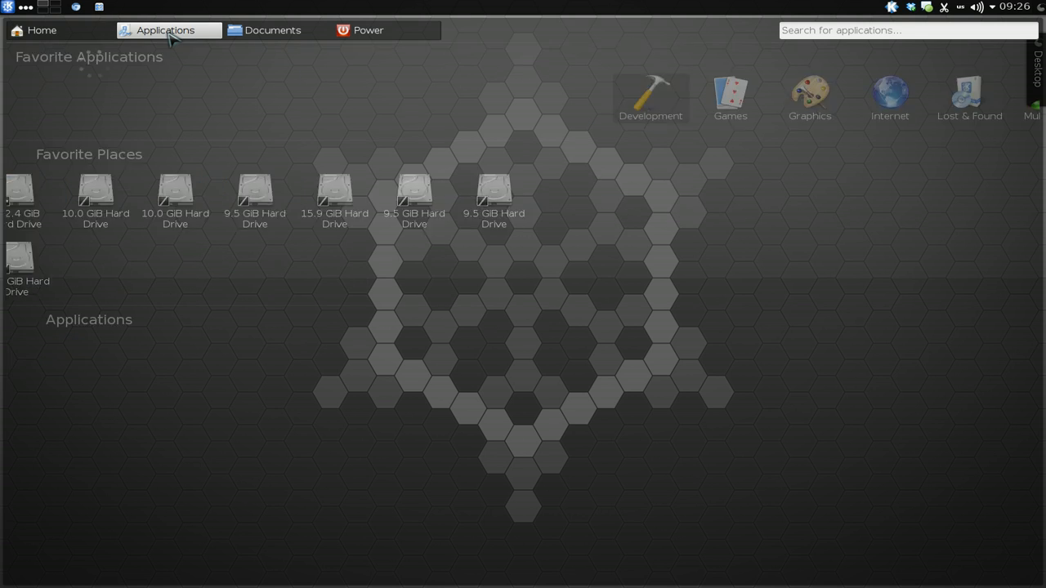
click(166, 30)
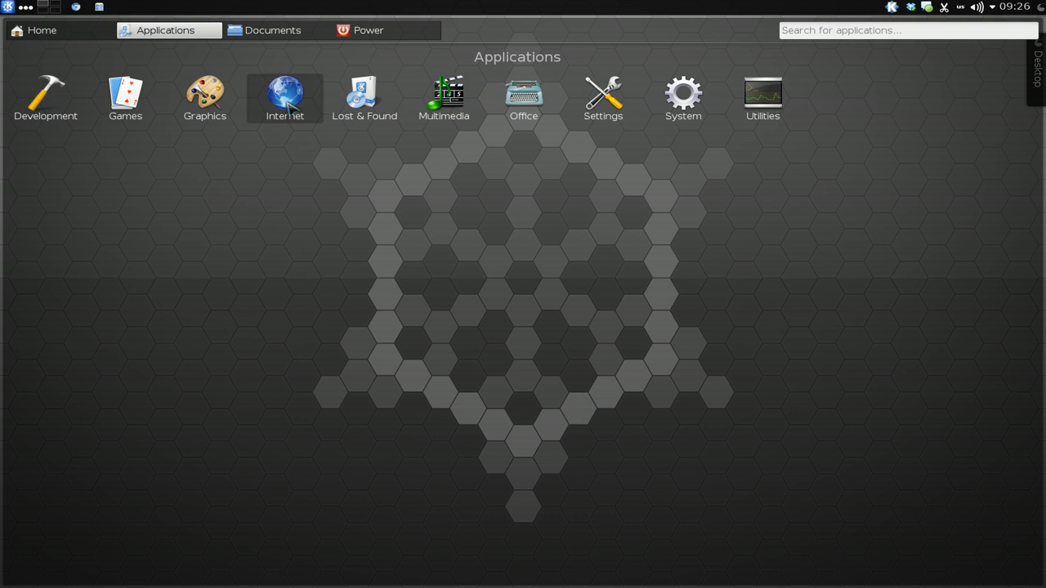
click(284, 90)
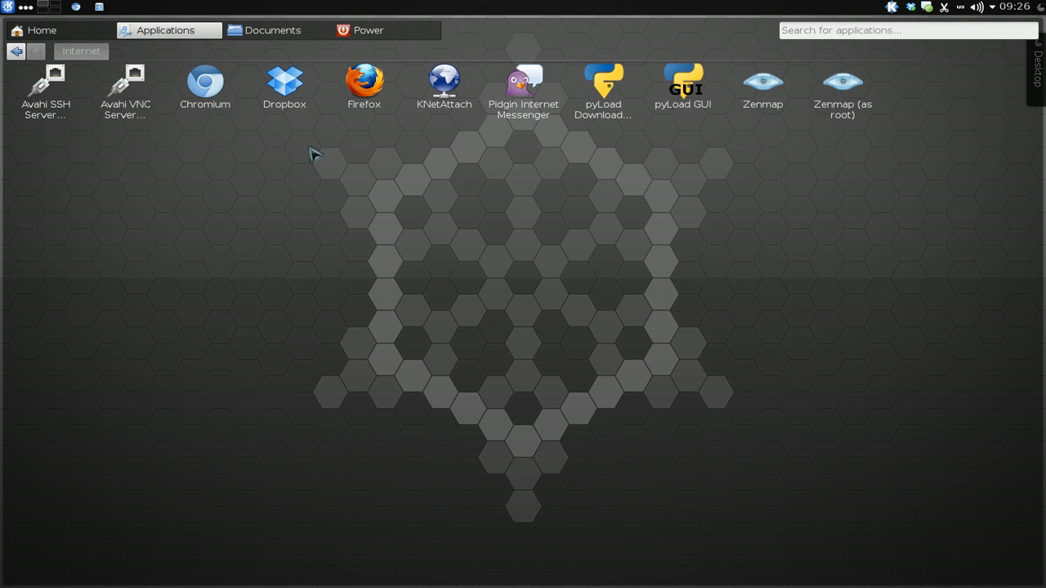
View the Documents tab, revisit Applications, then return to the Home tab
click(274, 30)
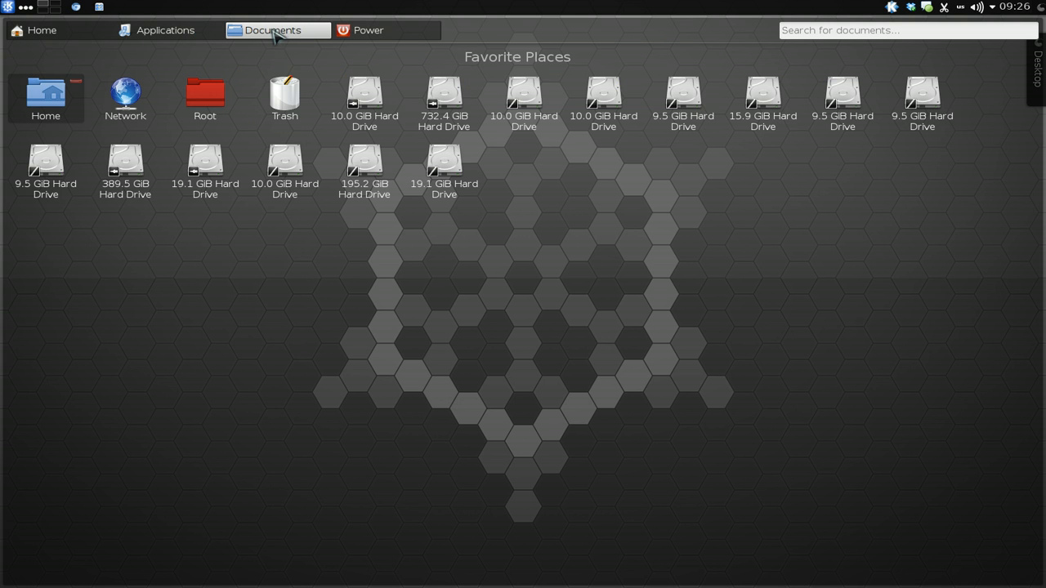
click(166, 31)
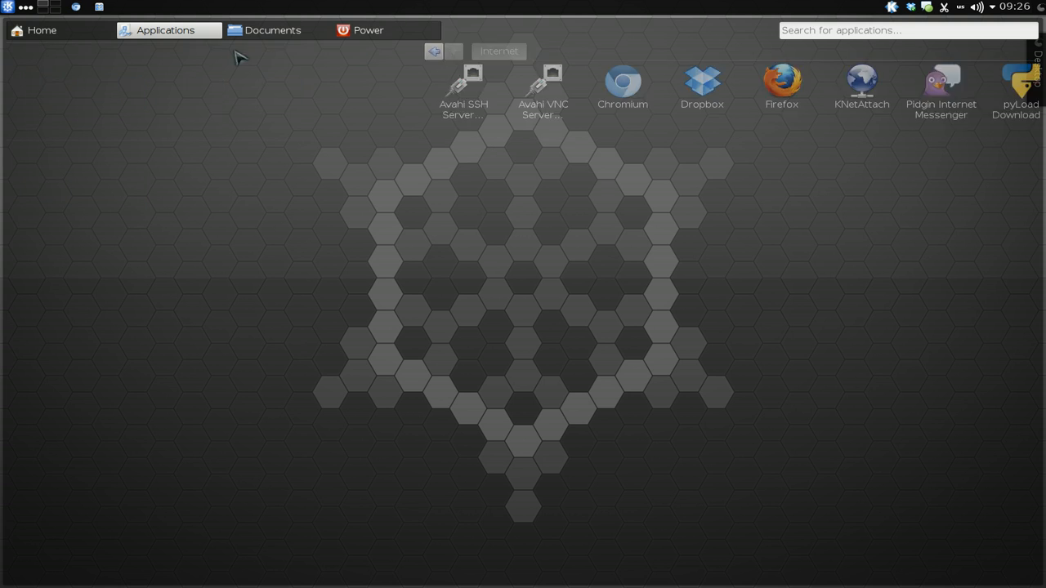
click(41, 30)
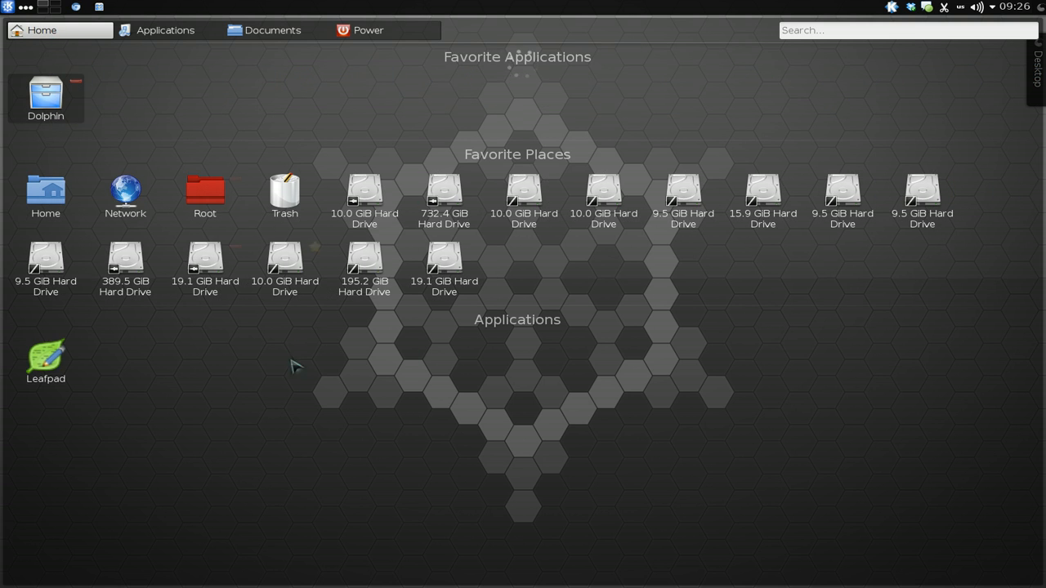
mouse_move(330, 415)
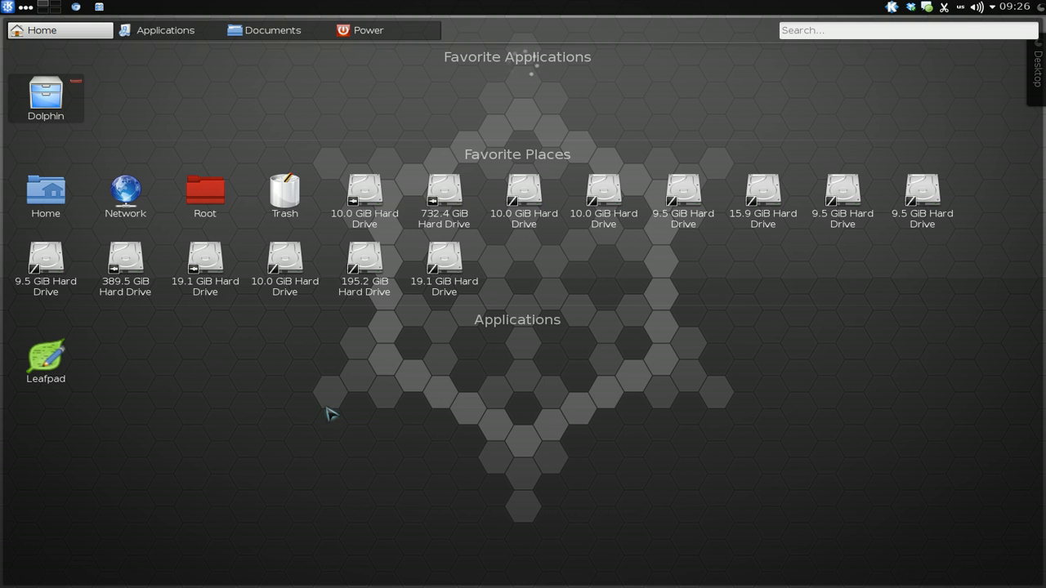